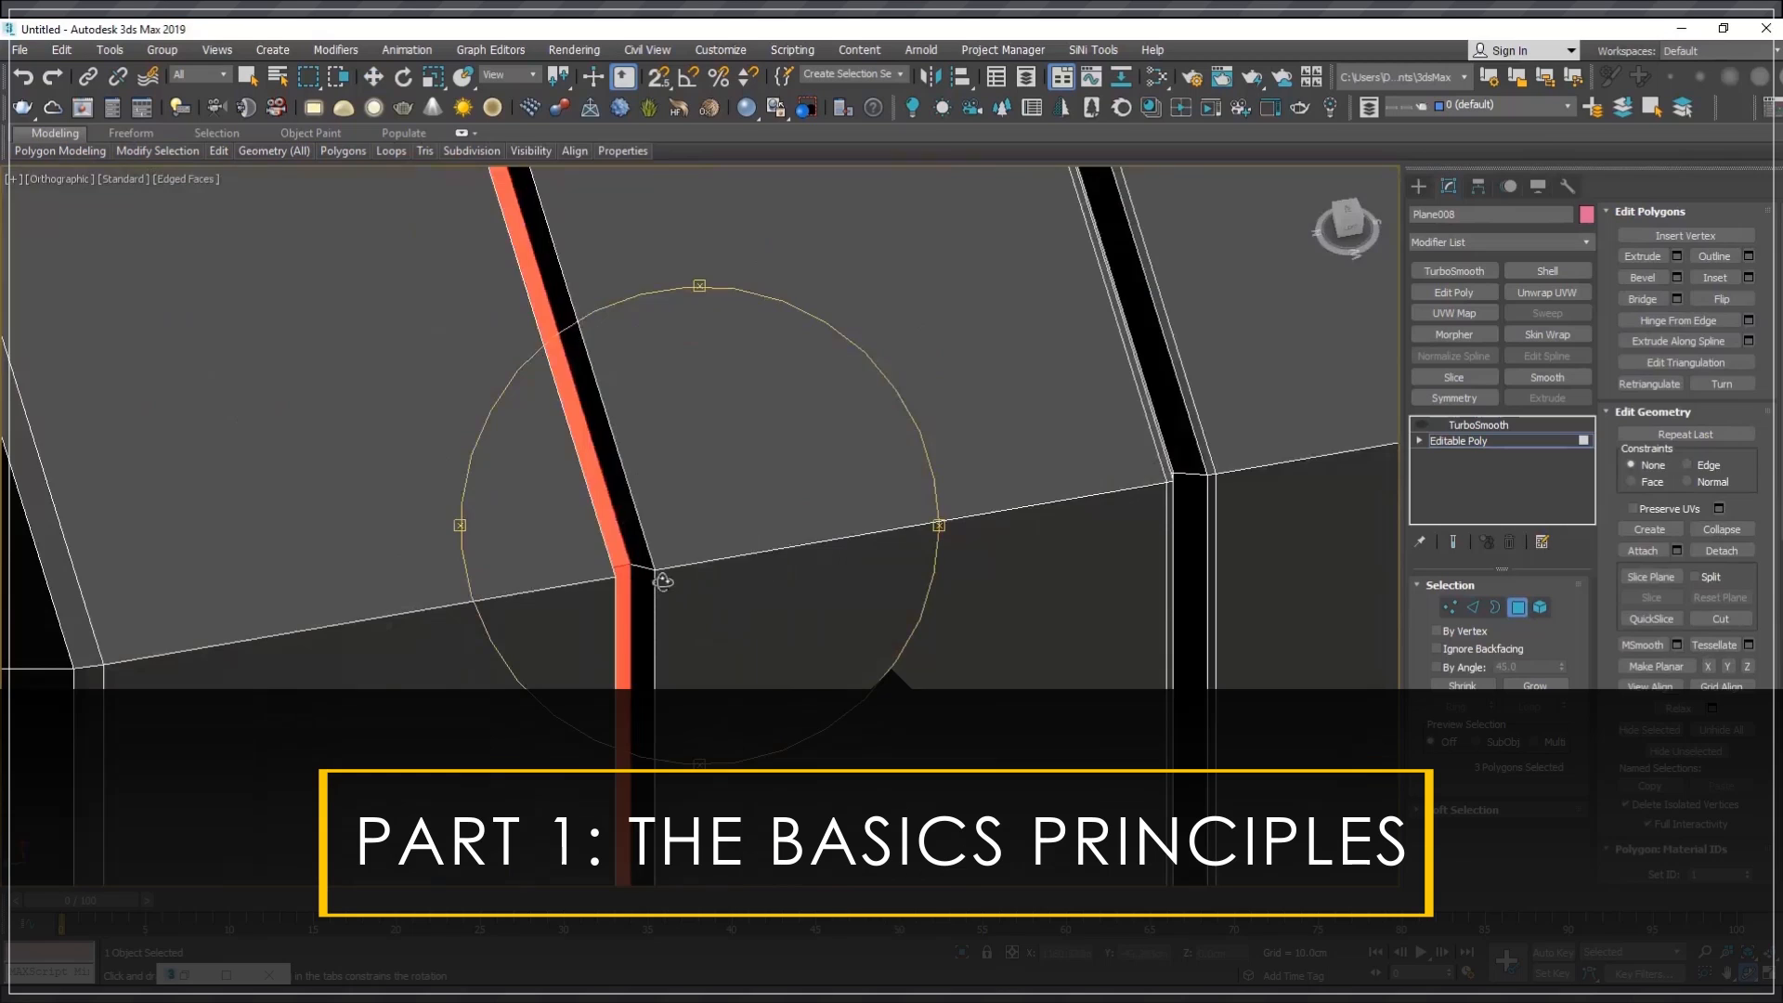
- Open Week10.max and view the Plane016 corner with TurboSmooth over Editable Poly
click(1479, 424)
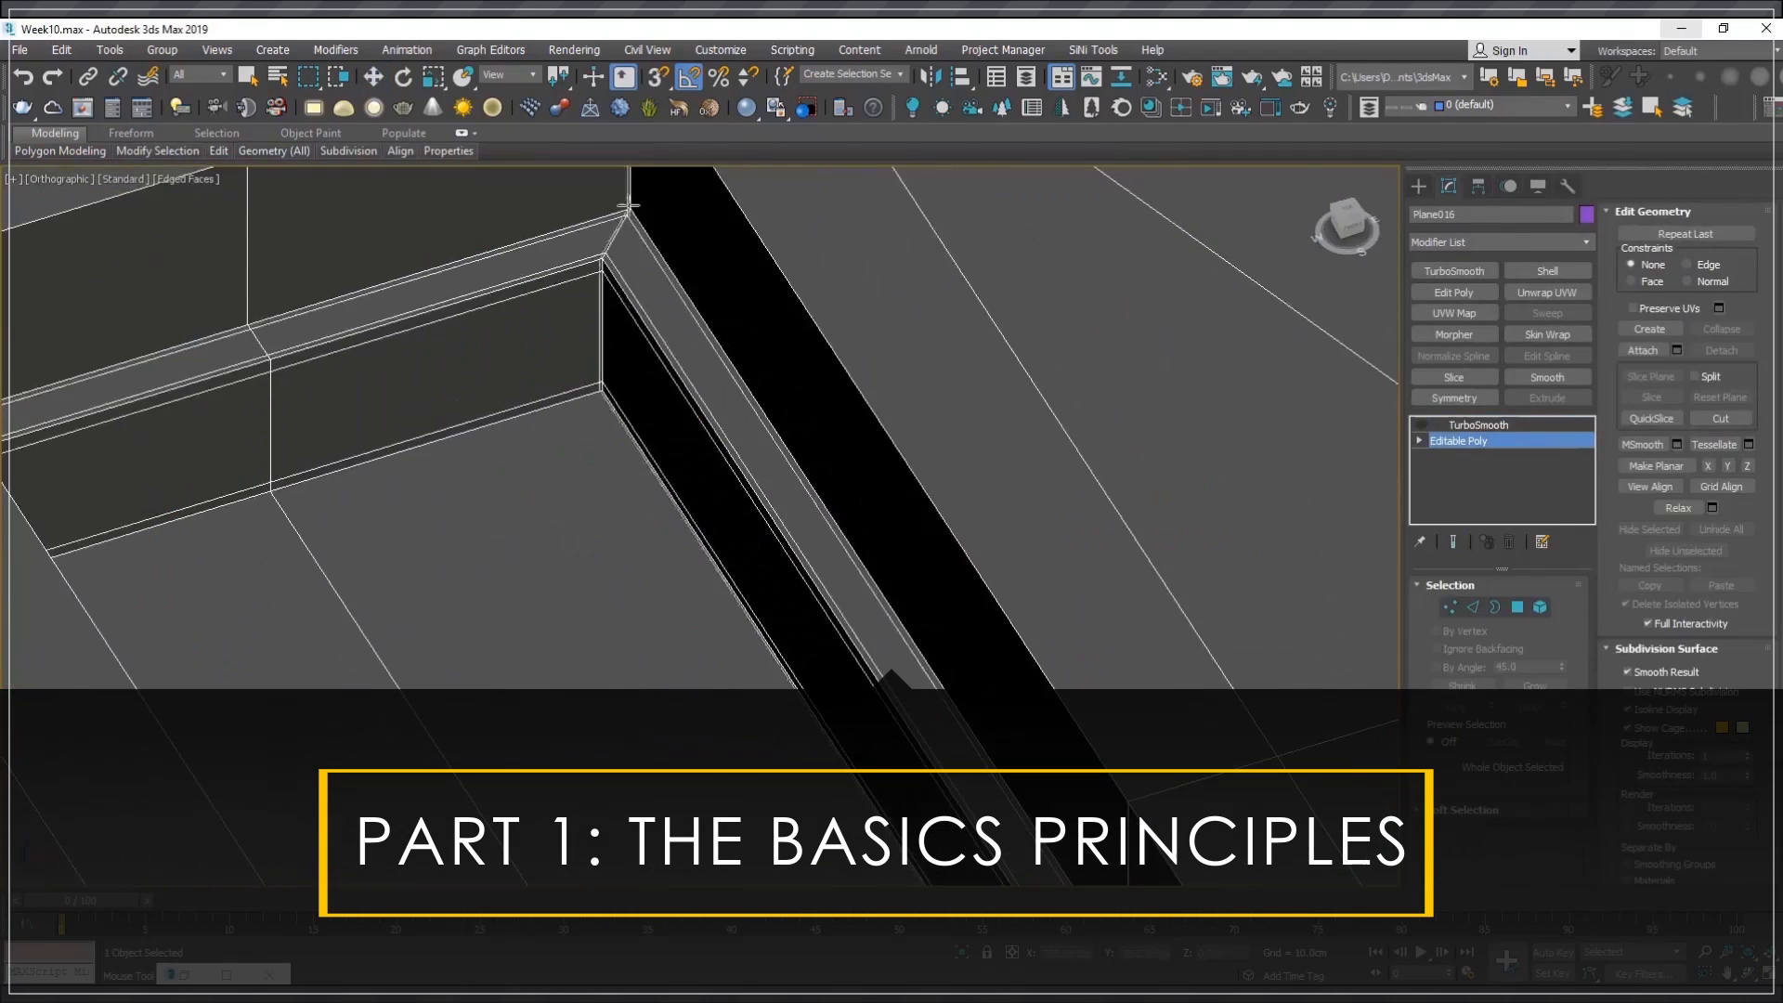
- Create a standard Plane primitive with Length Segs and Width Segs set to 1
click(1471, 607)
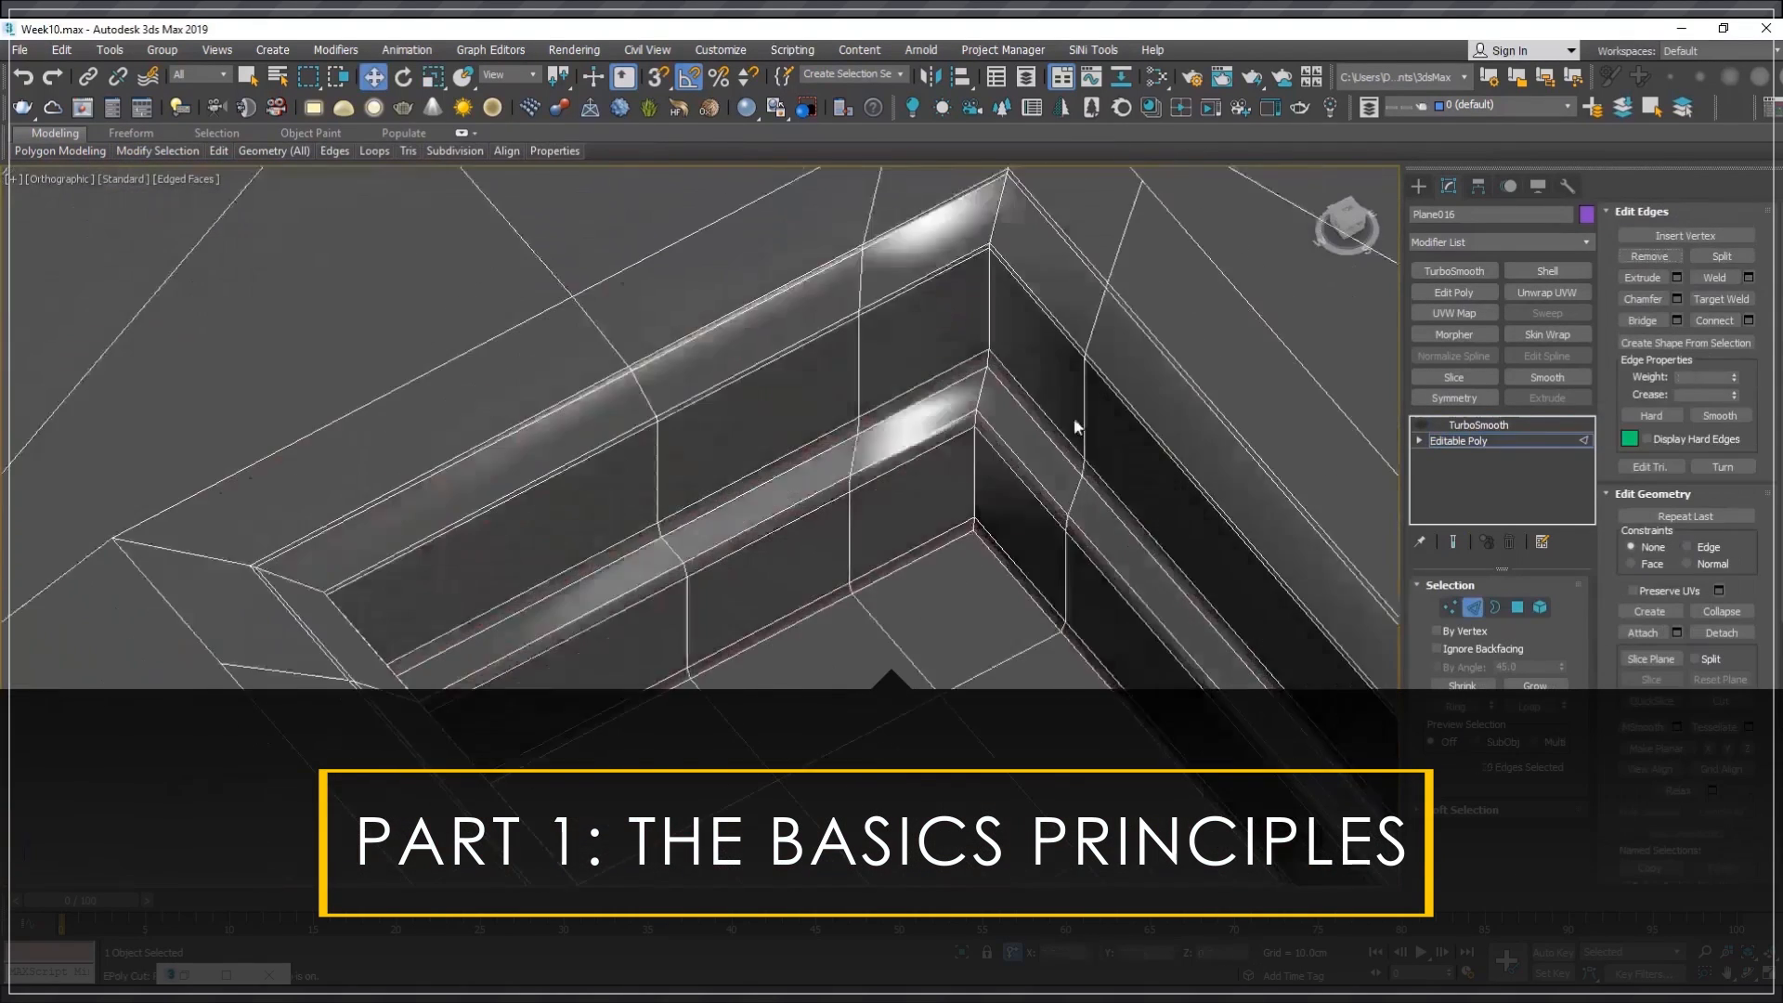
click(1478, 425)
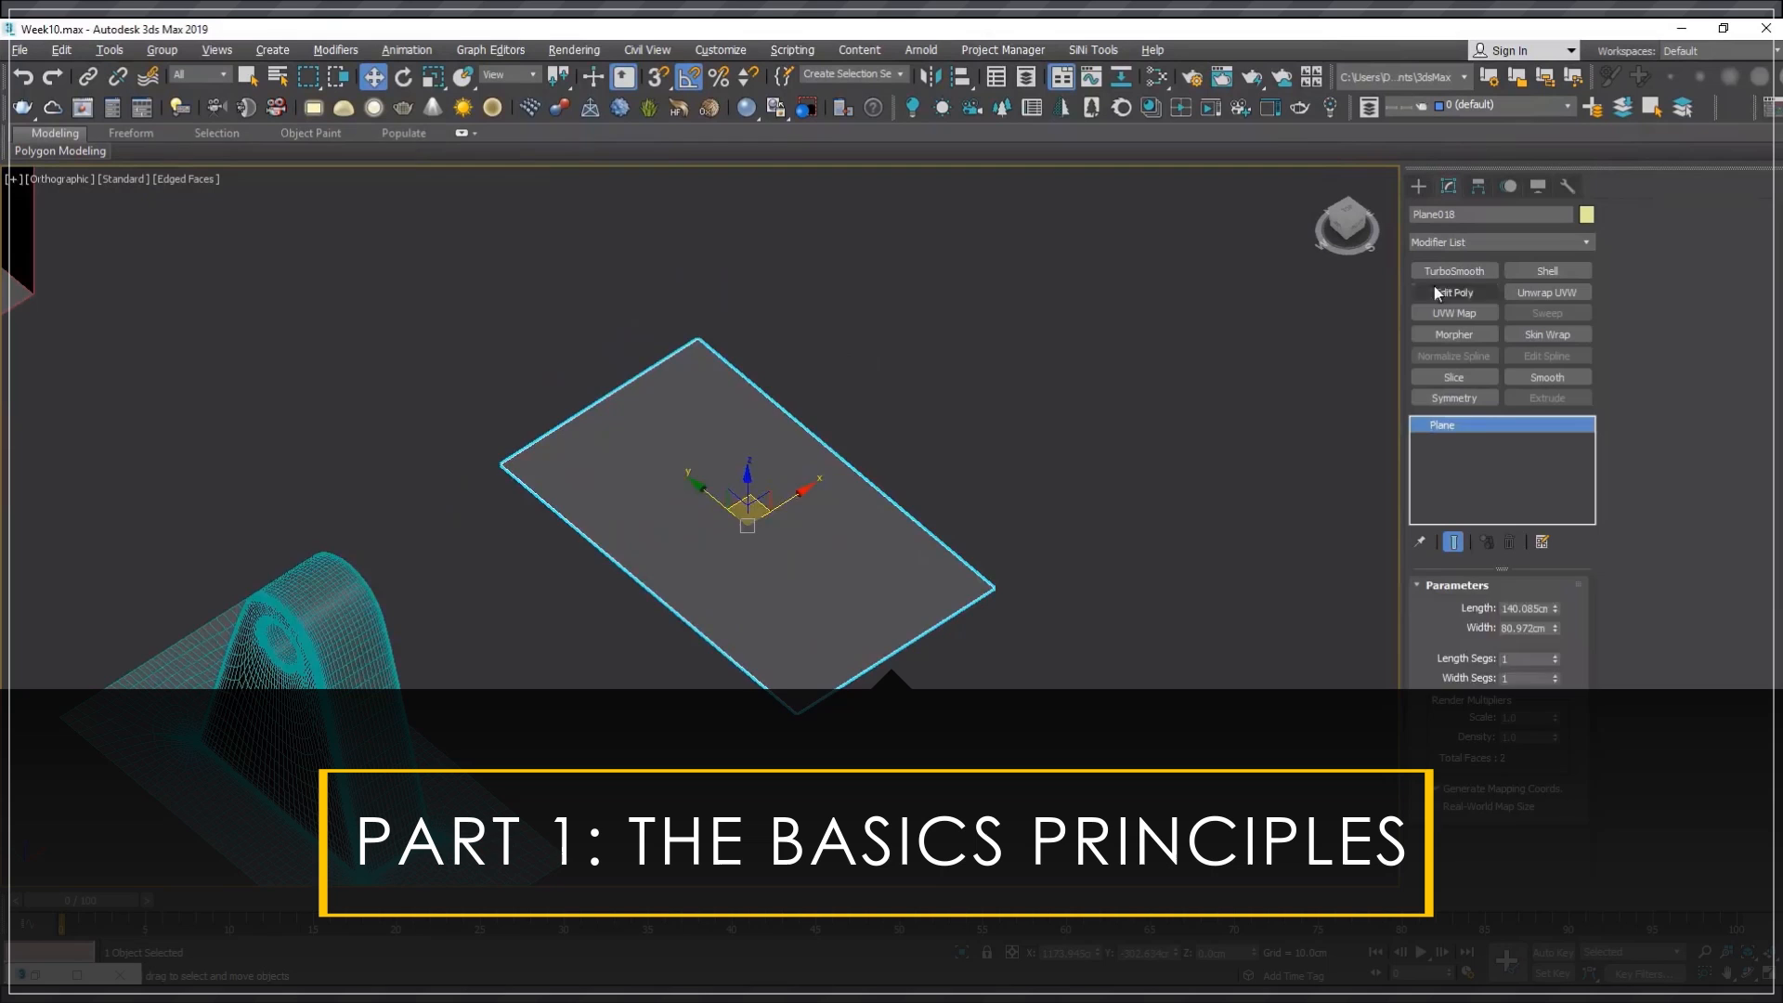
- Extrude the plane's arch edges in Edit Poly, then add Symmetry and TurboSmooth at 3 iterations
click(1454, 292)
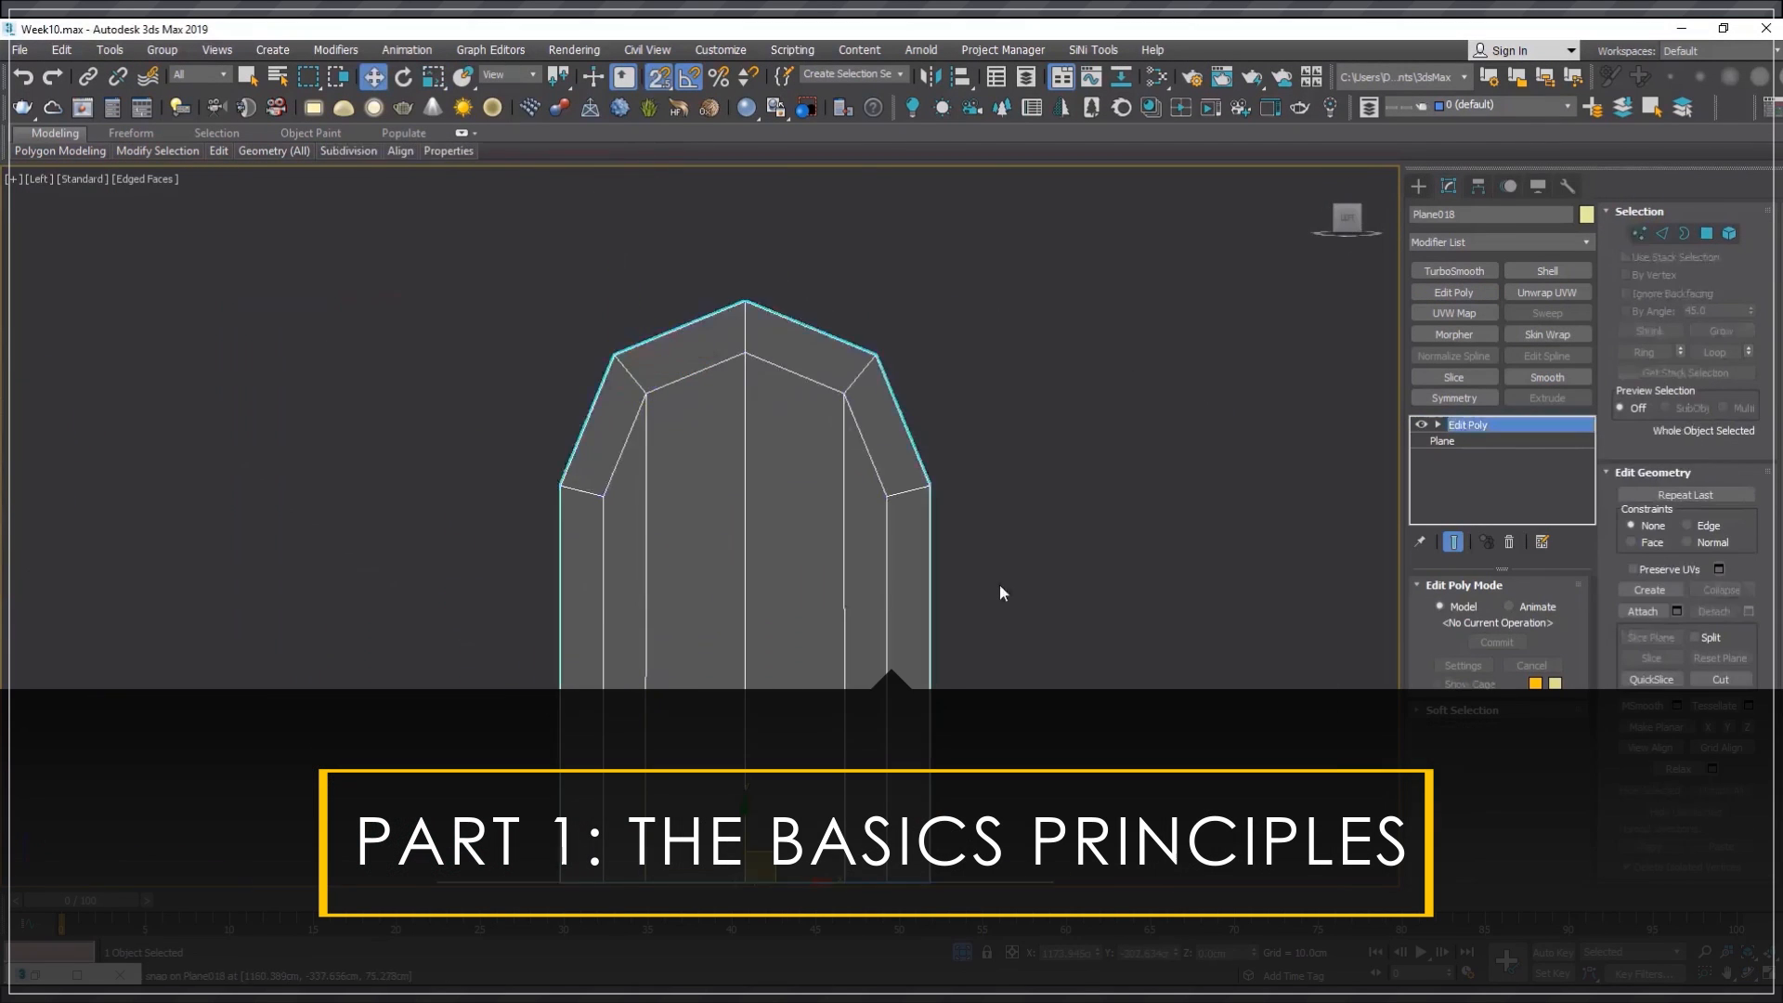
click(1452, 396)
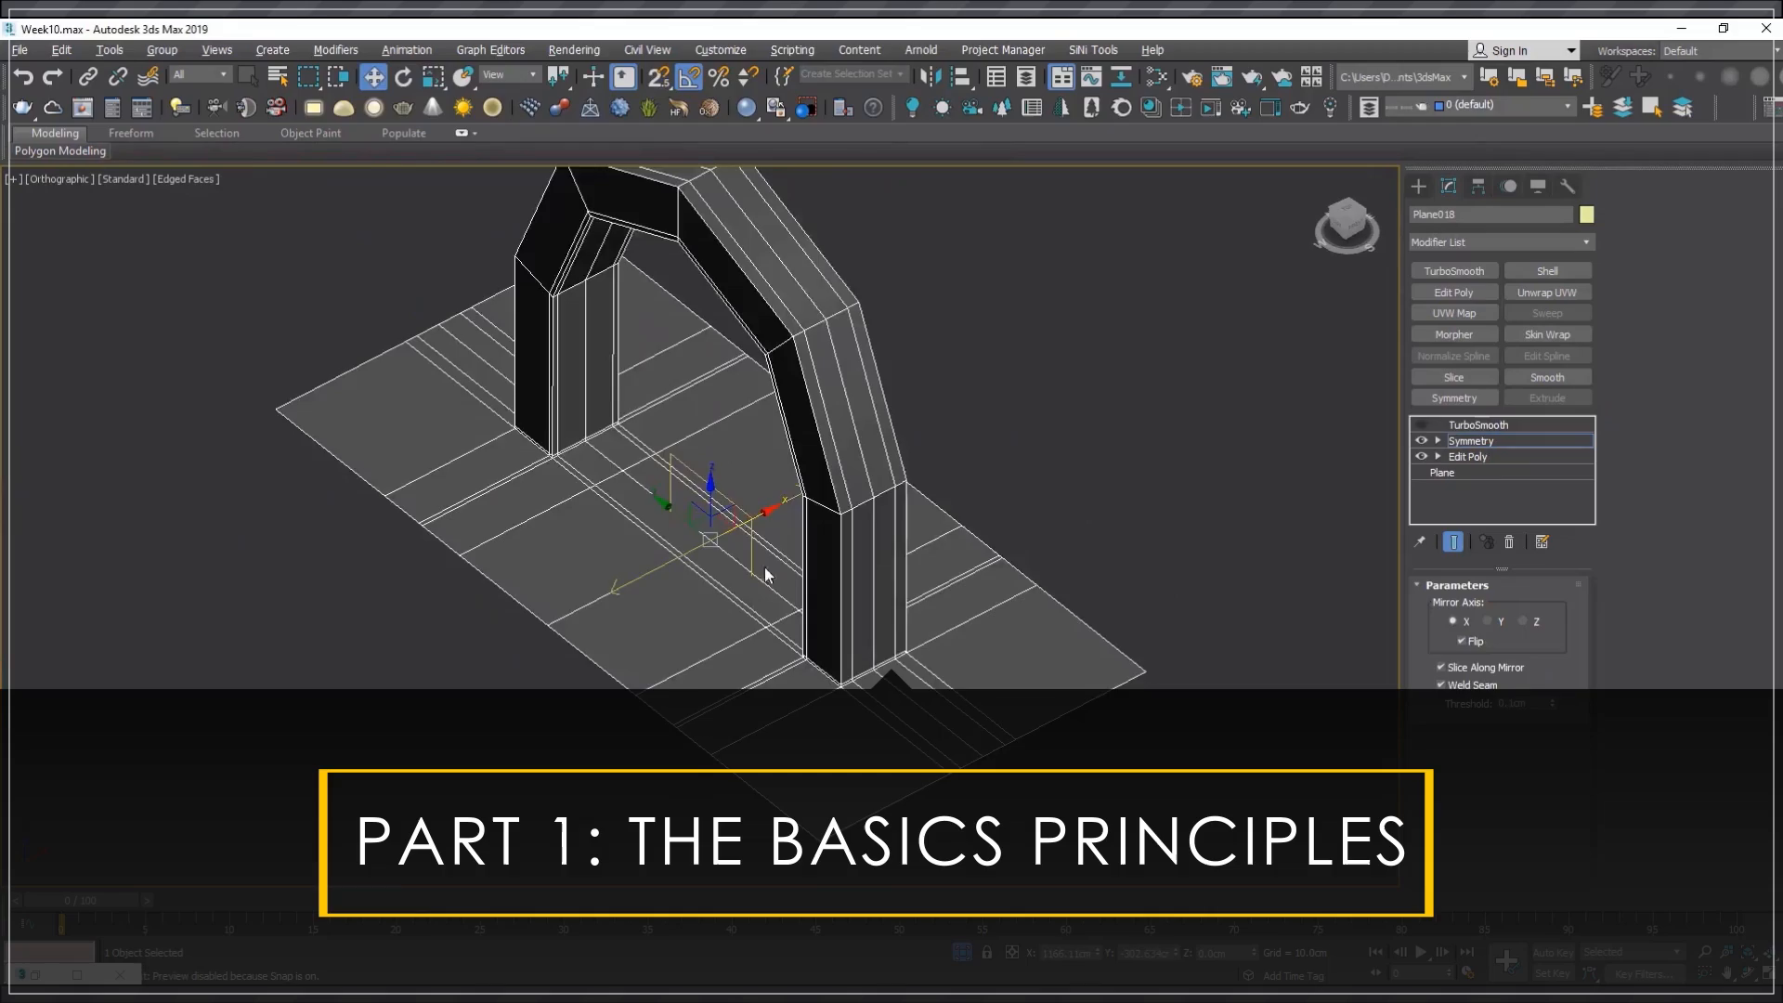
click(1479, 424)
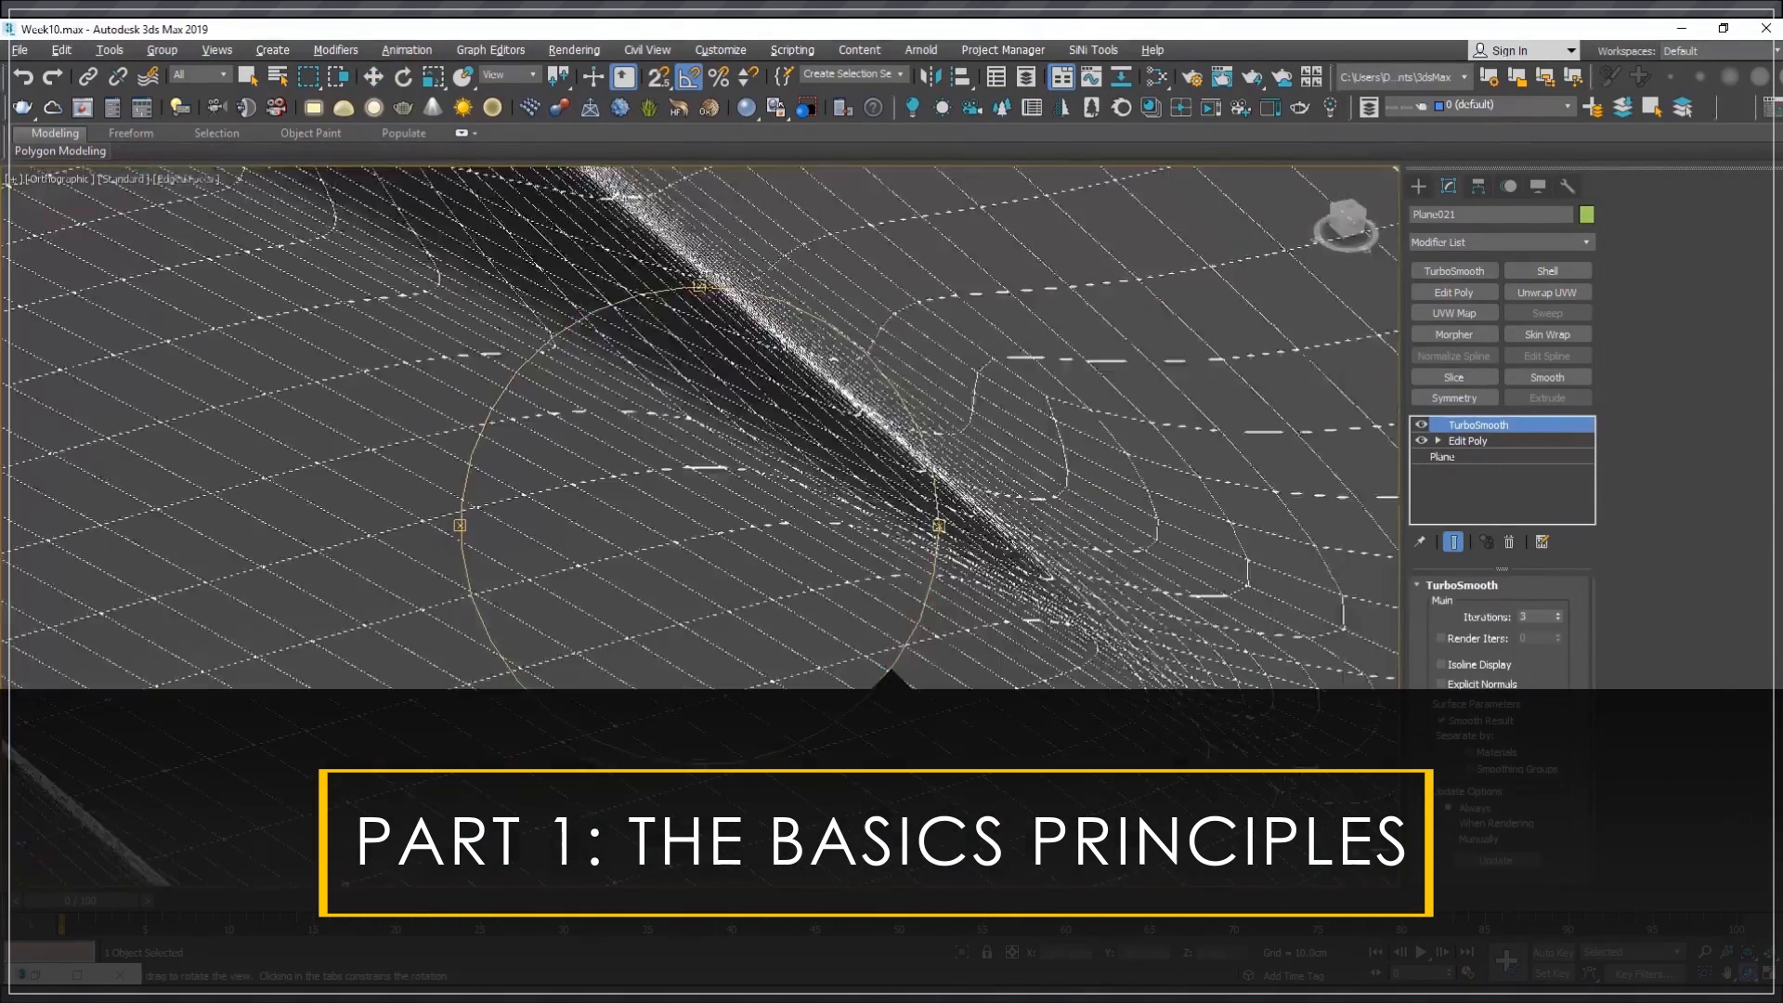
- Move vertices of the smoothed surface, then open the TurboSmoothed power-bank scene
click(1469, 441)
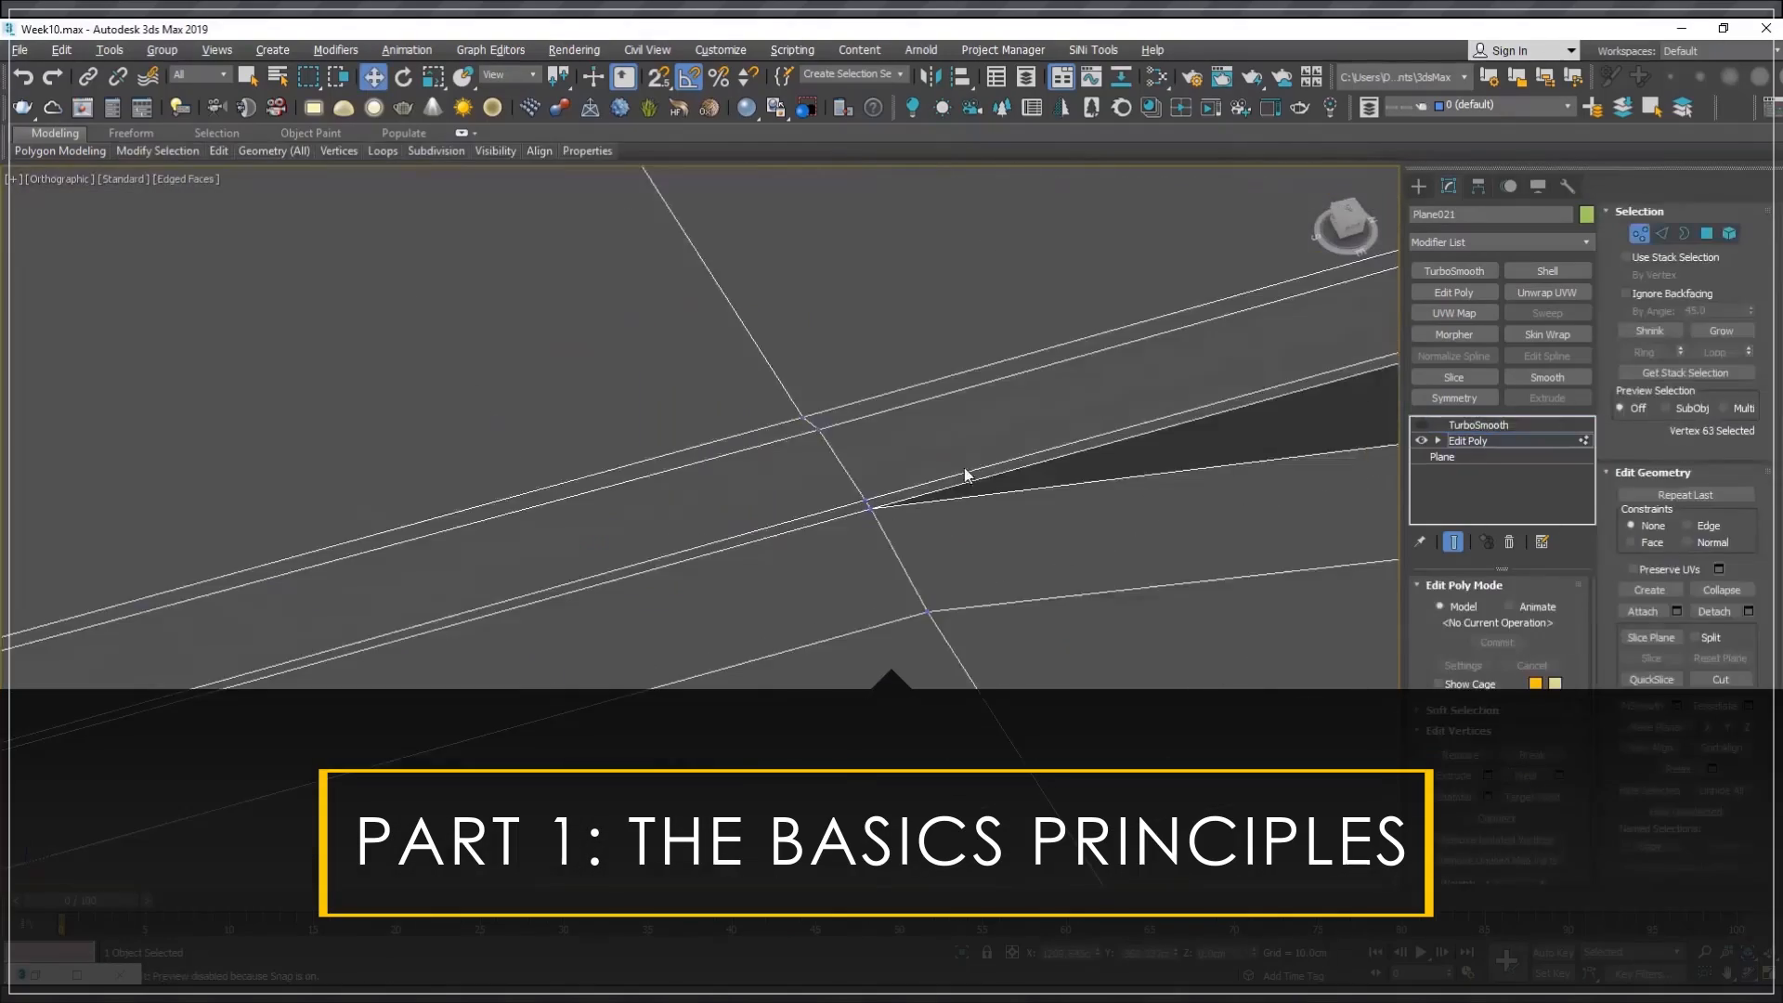
click(1479, 424)
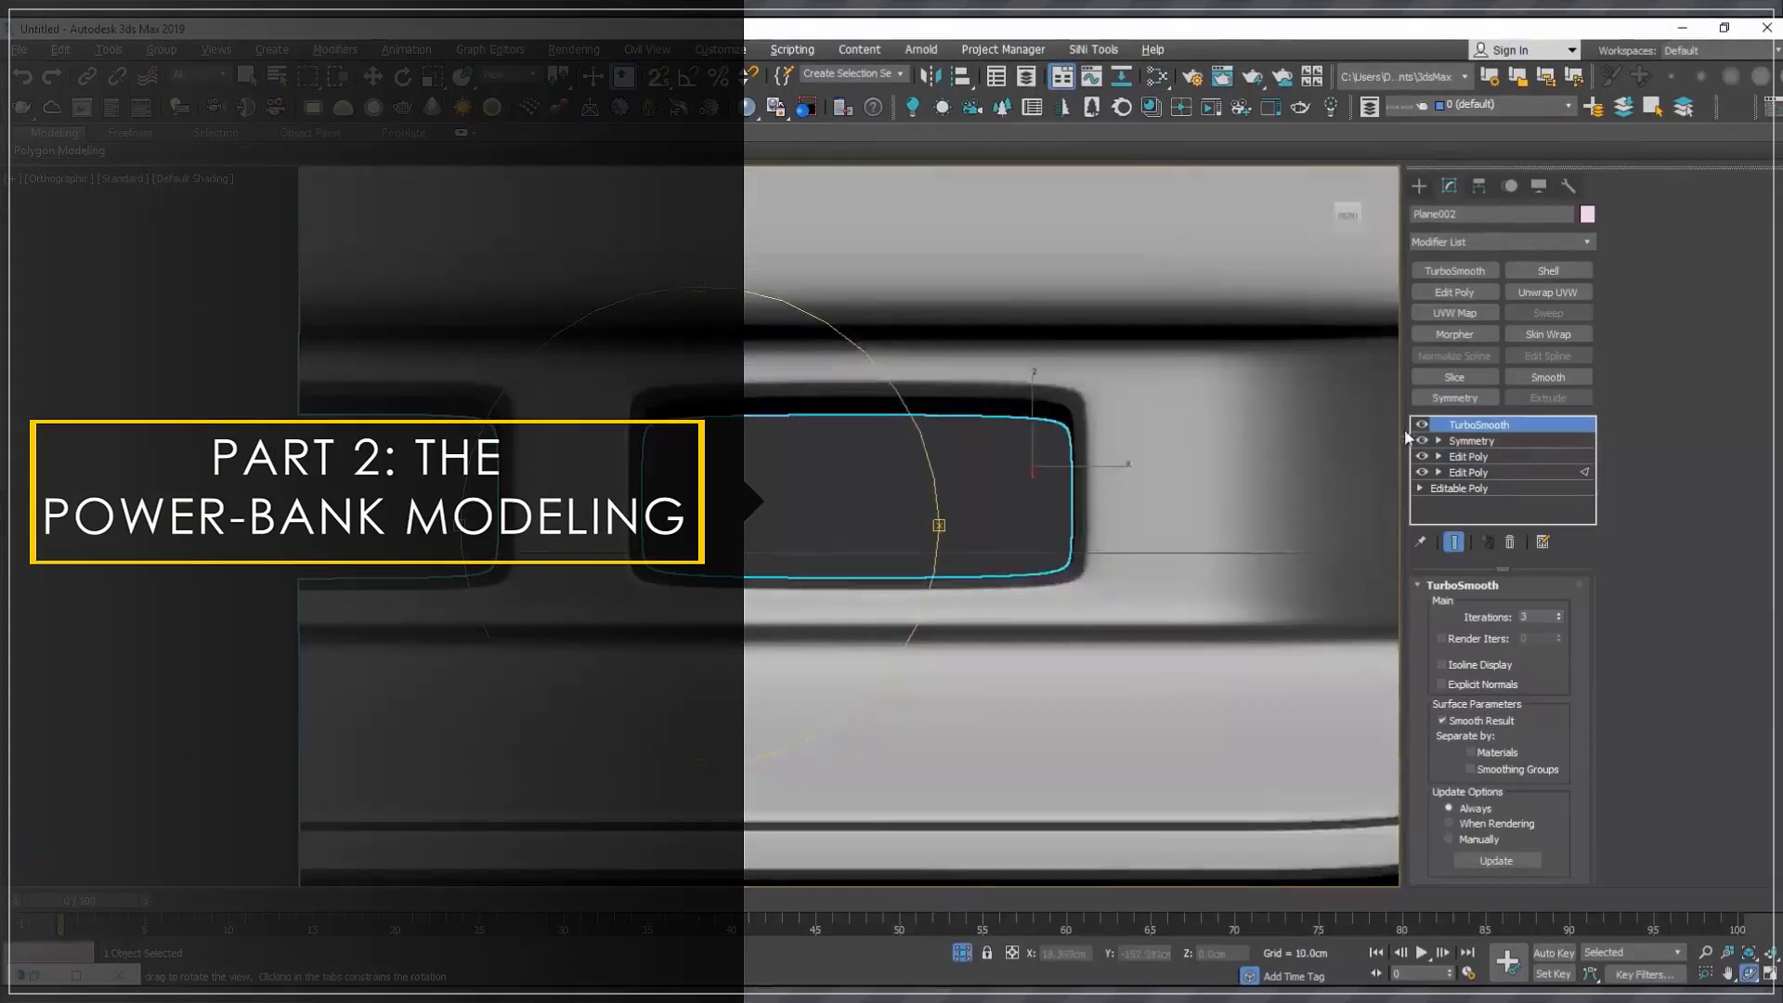
- Open the robot arm file and notch its top edge with Edit Poly Cut and Extrude
click(1472, 441)
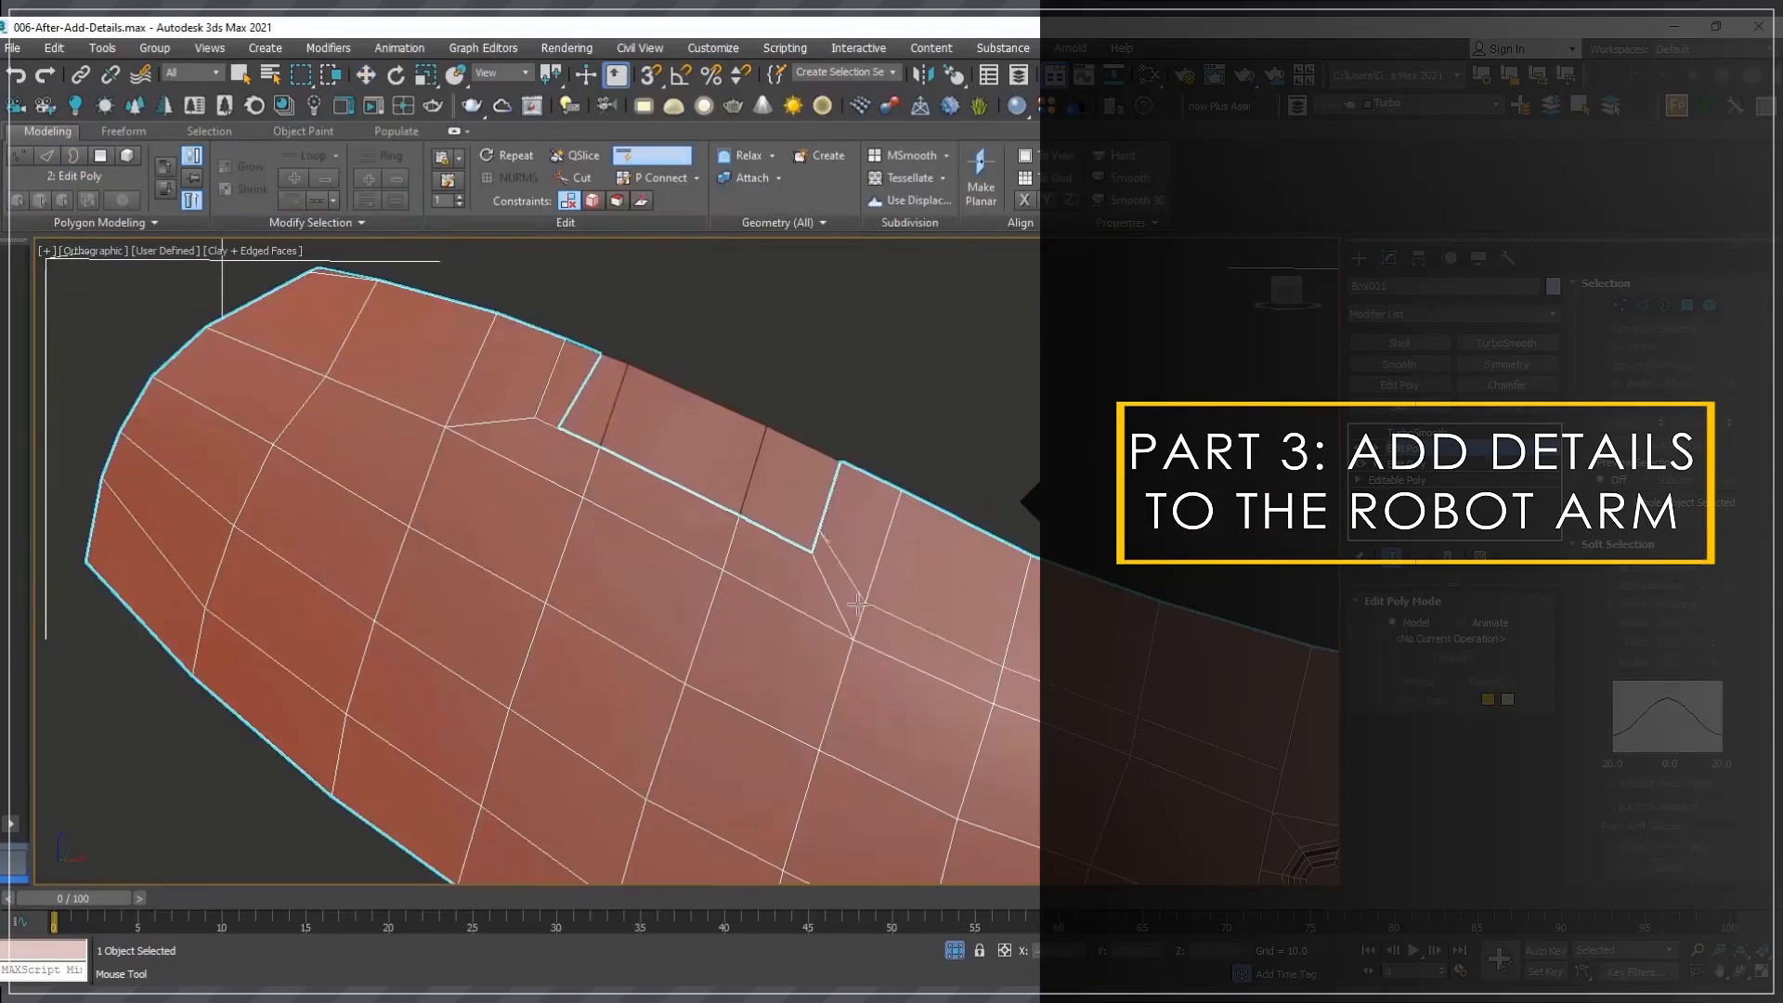
- Enable TurboSmooth on the notched arm, then inset the octagonal plug's top polygon
click(1506, 342)
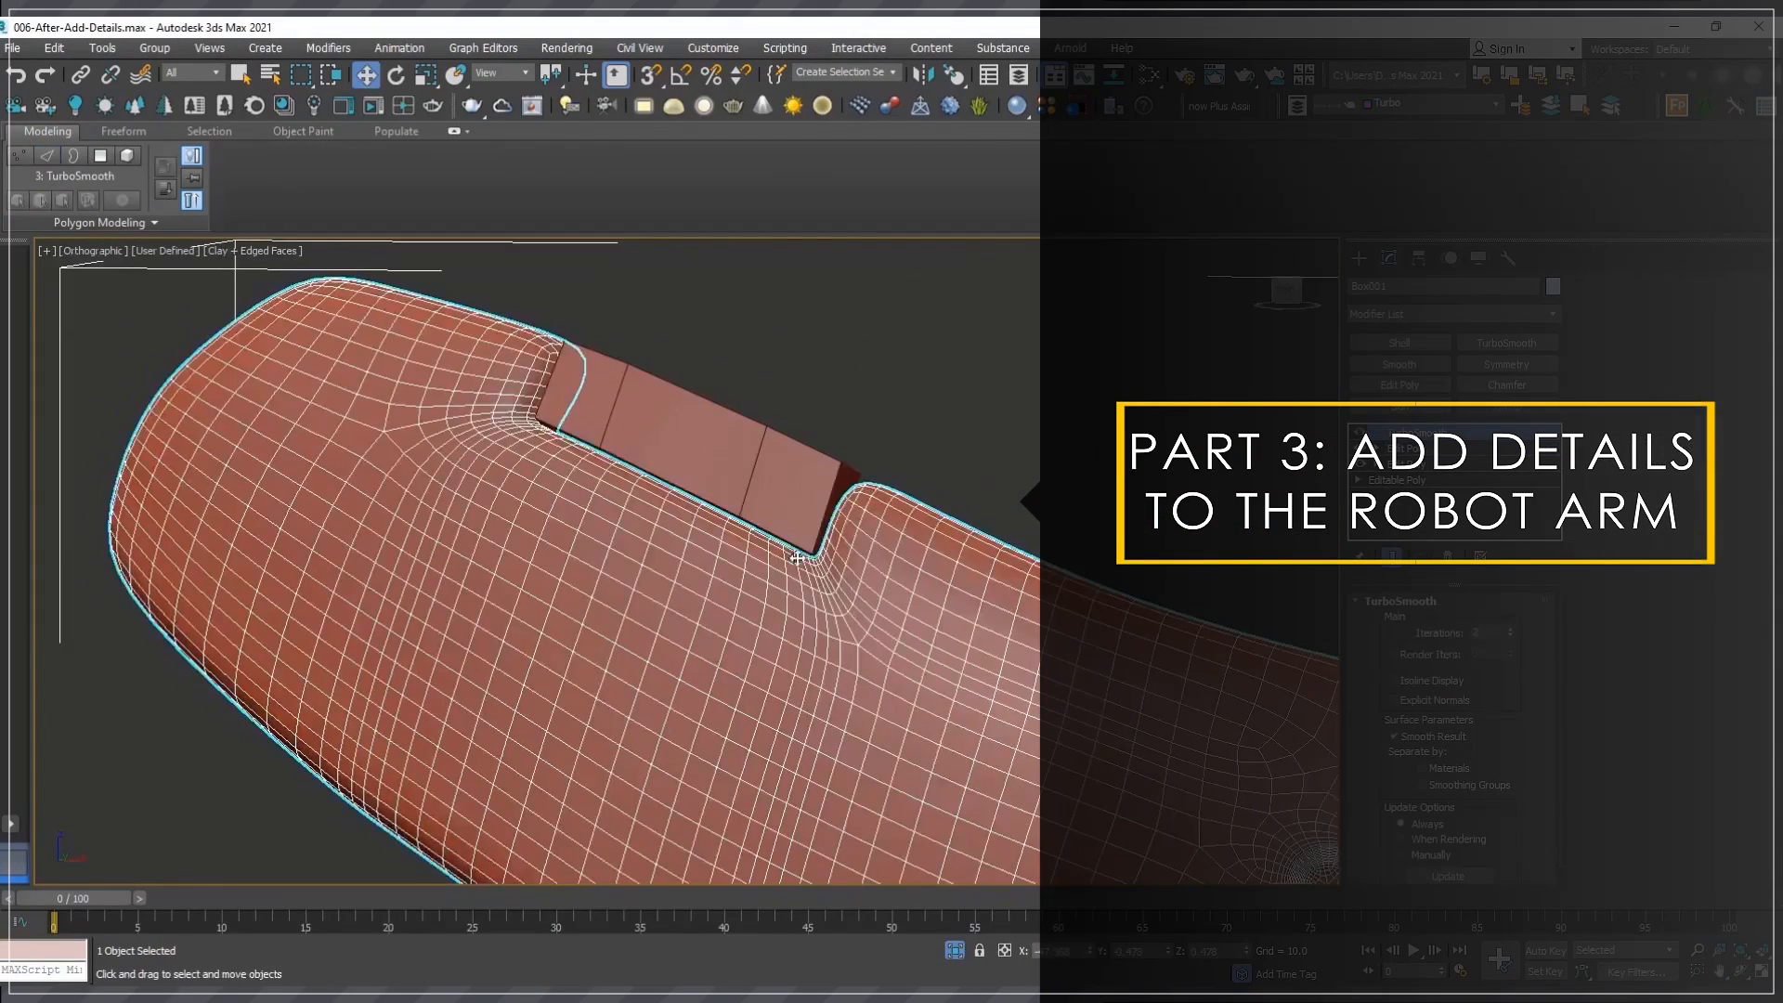
scroll(up, 3)
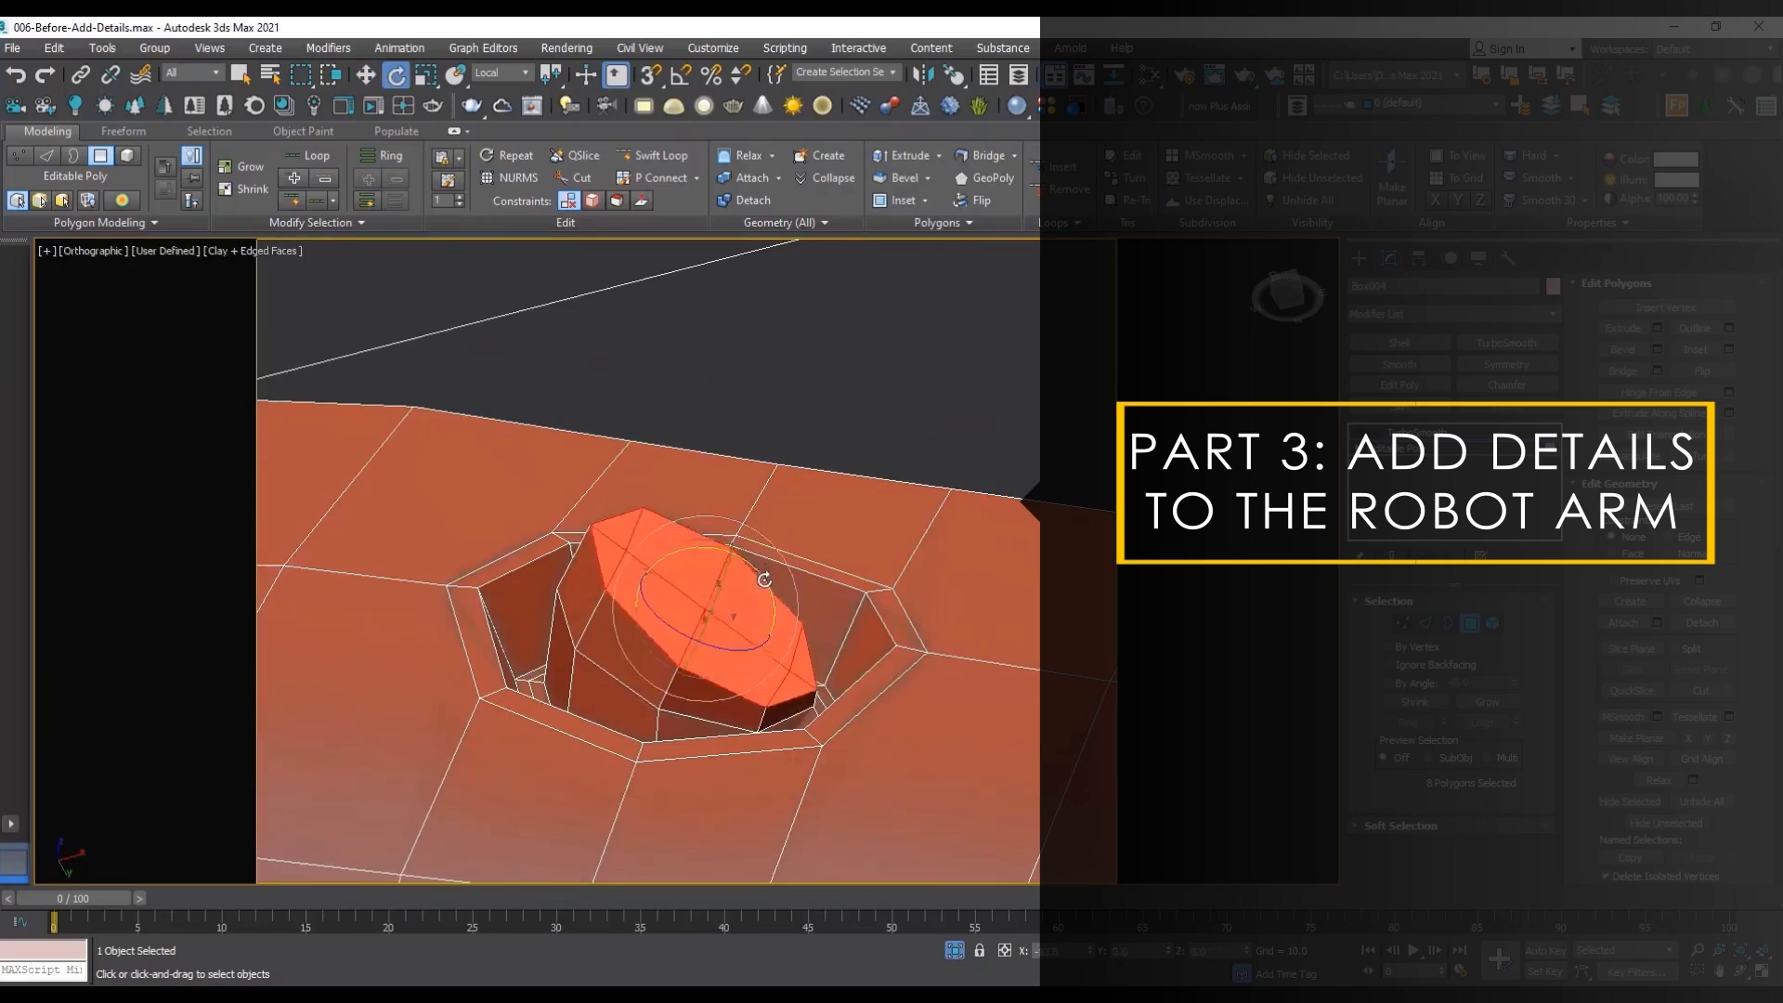
click(900, 200)
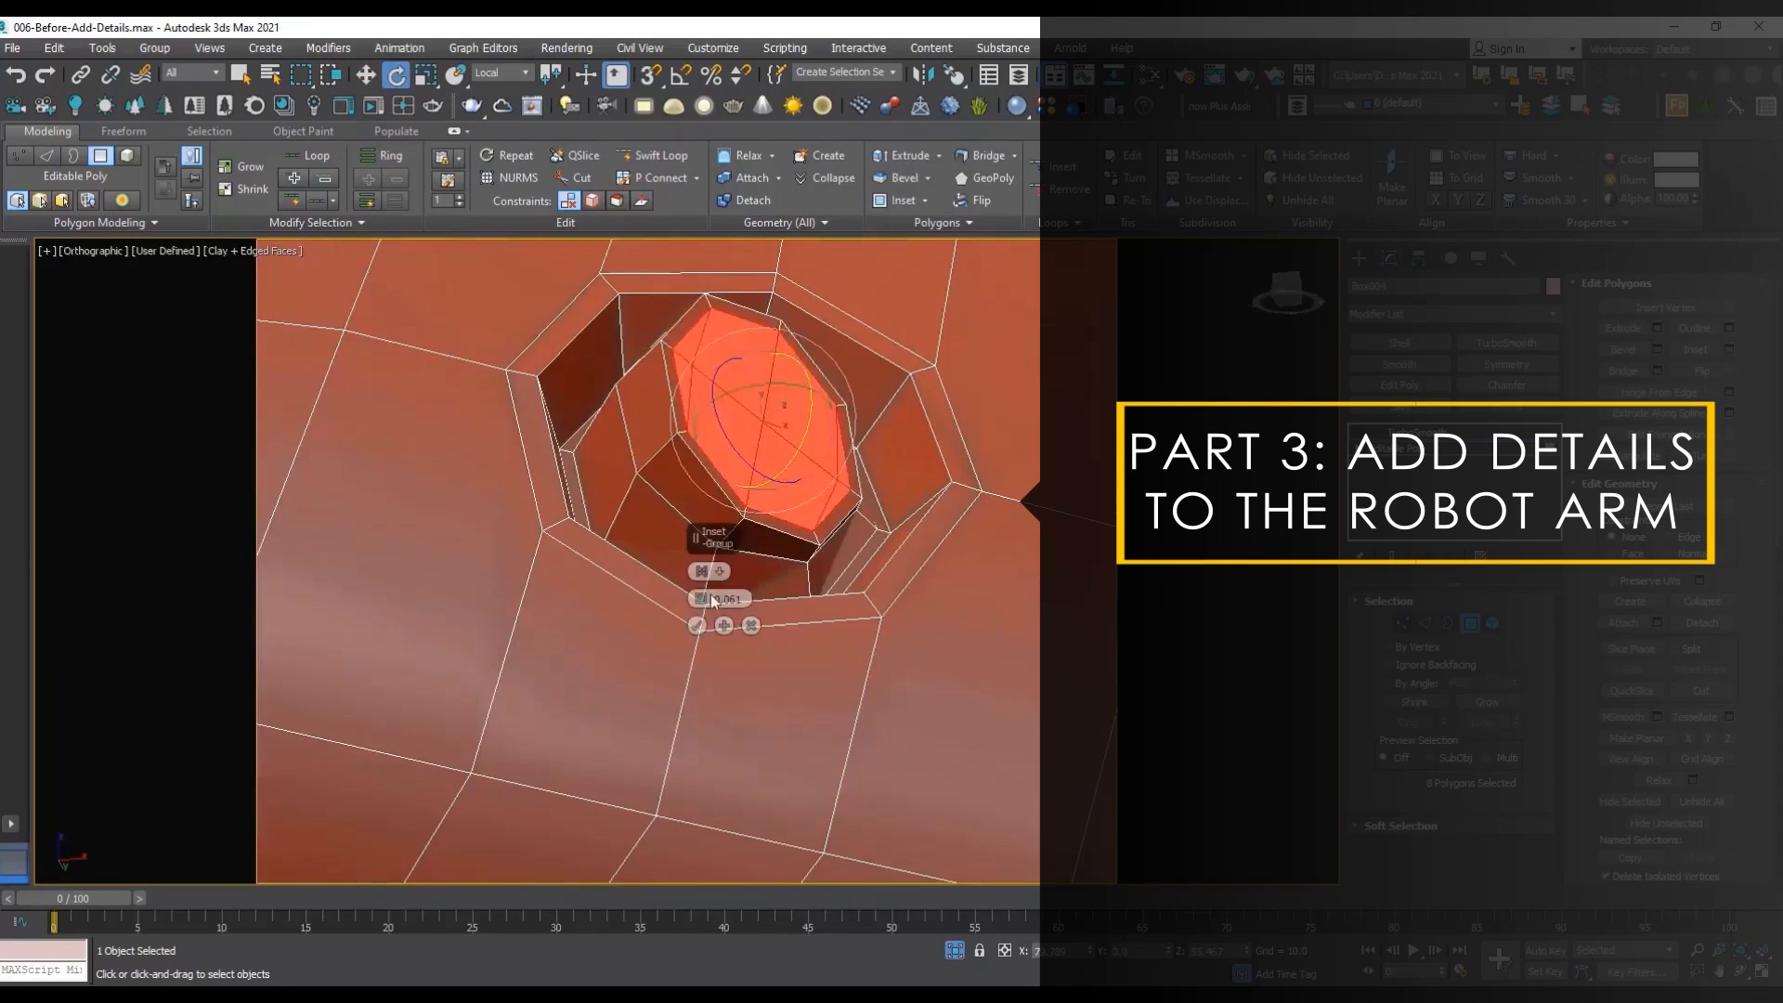